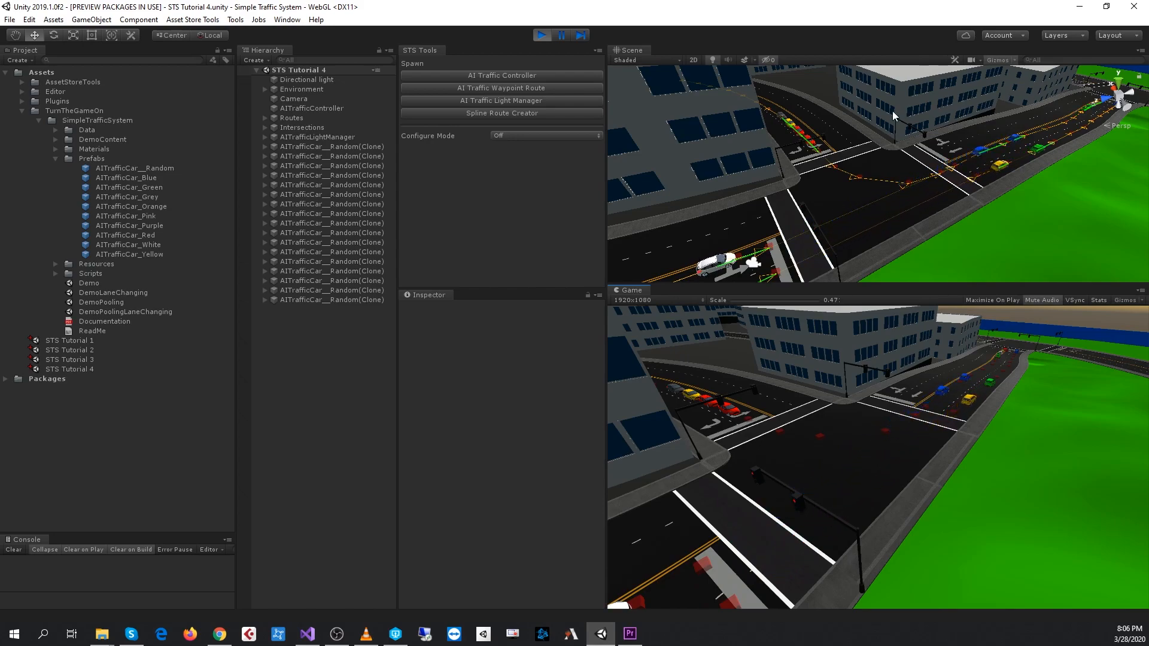
# - Exit play mode so the spawned cars clear, then pan along the curved road
pyautogui.click(560, 35)
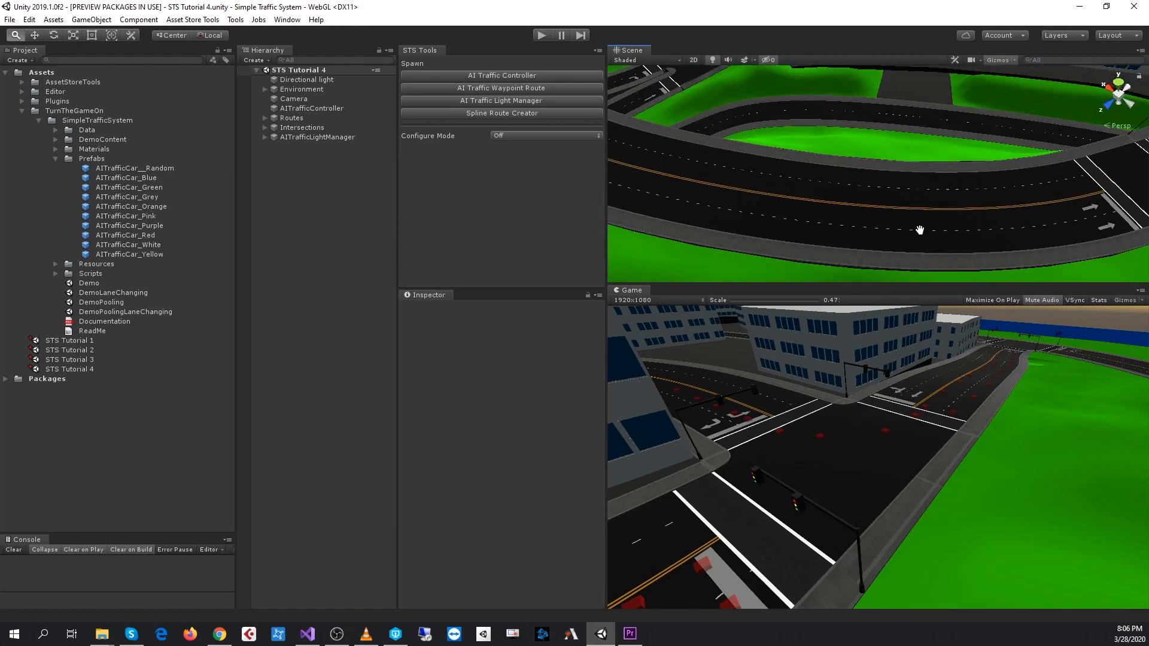
pyautogui.moveTo(919, 229); pyautogui.dragTo(936, 269)
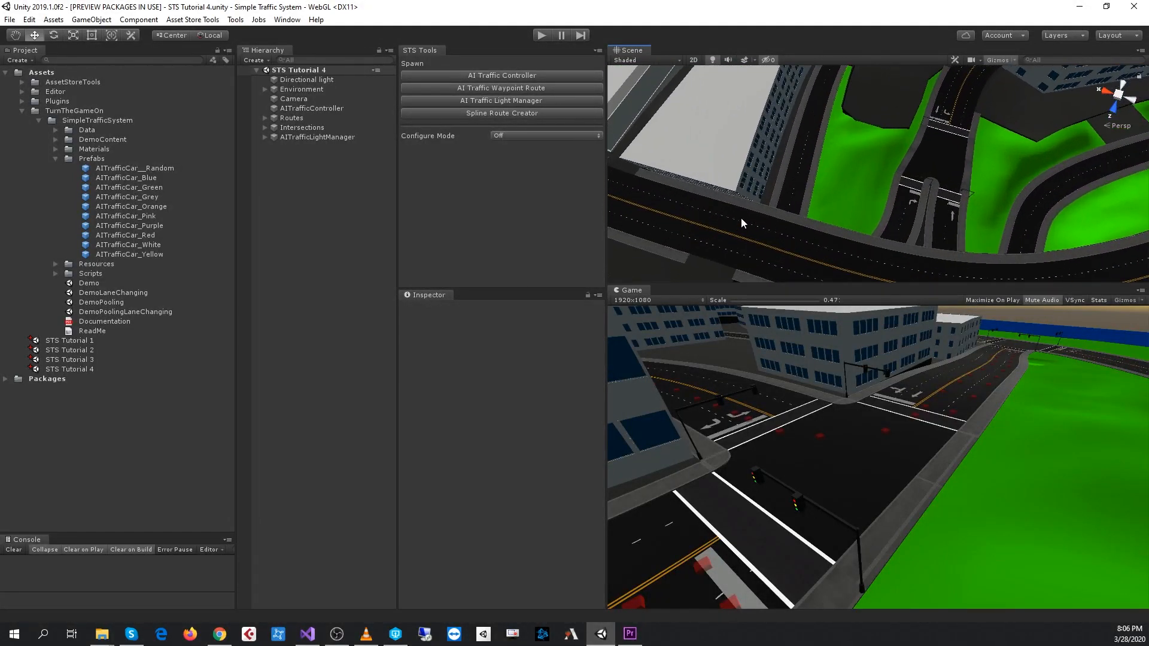
pyautogui.moveTo(742, 224); pyautogui.dragTo(911, 261)
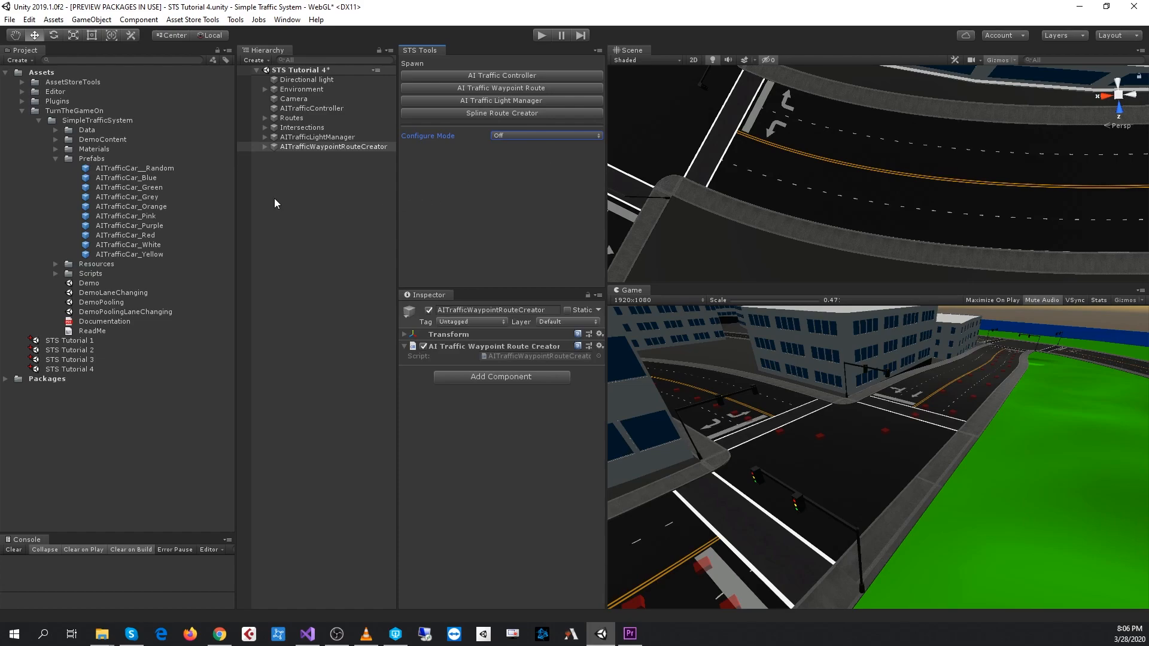
pyautogui.moveTo(297, 167)
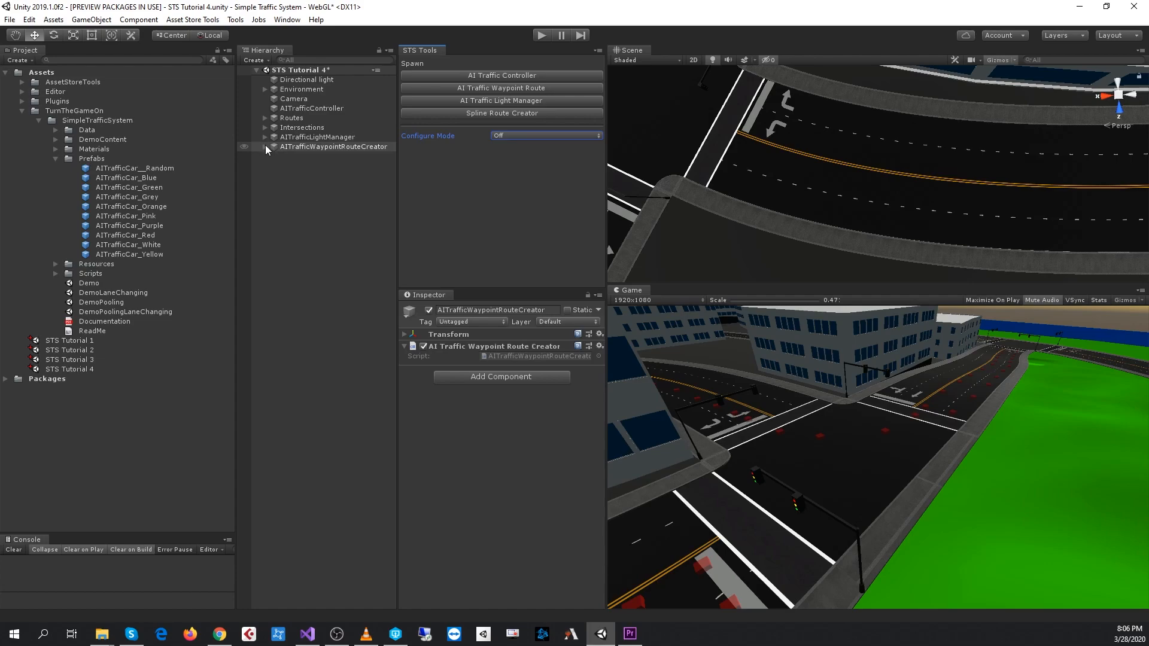
# - Expand the AITrafficWaypointRouteCreator and select its startControlPoint and endControlPoint
pyautogui.click(267, 146)
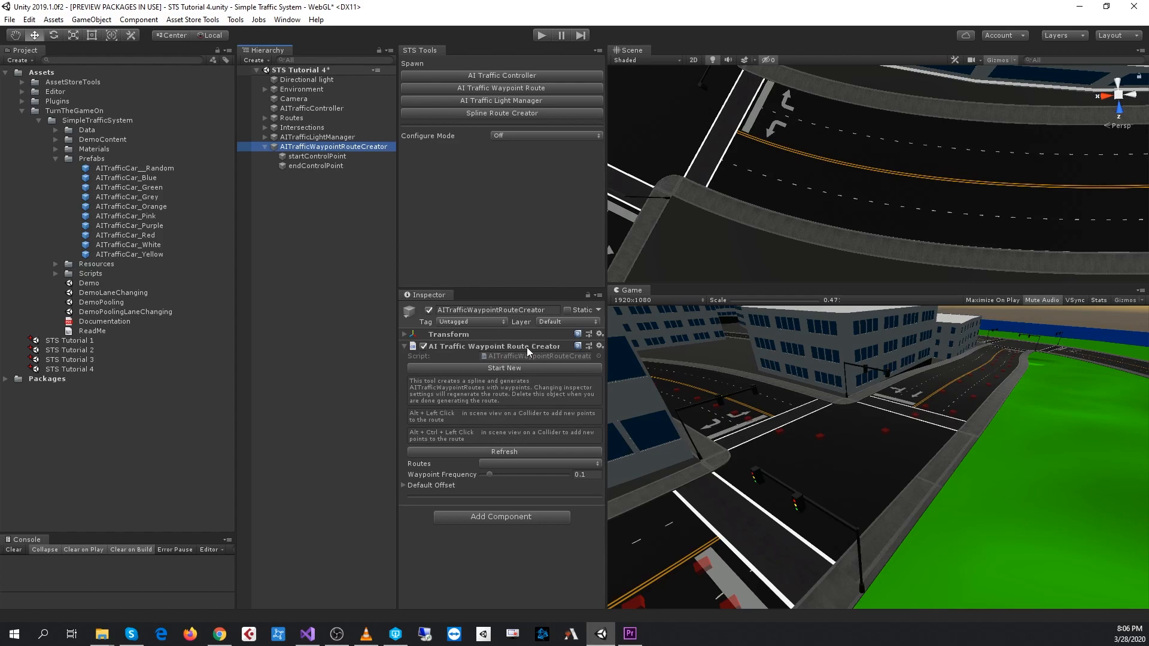
pyautogui.click(316, 165)
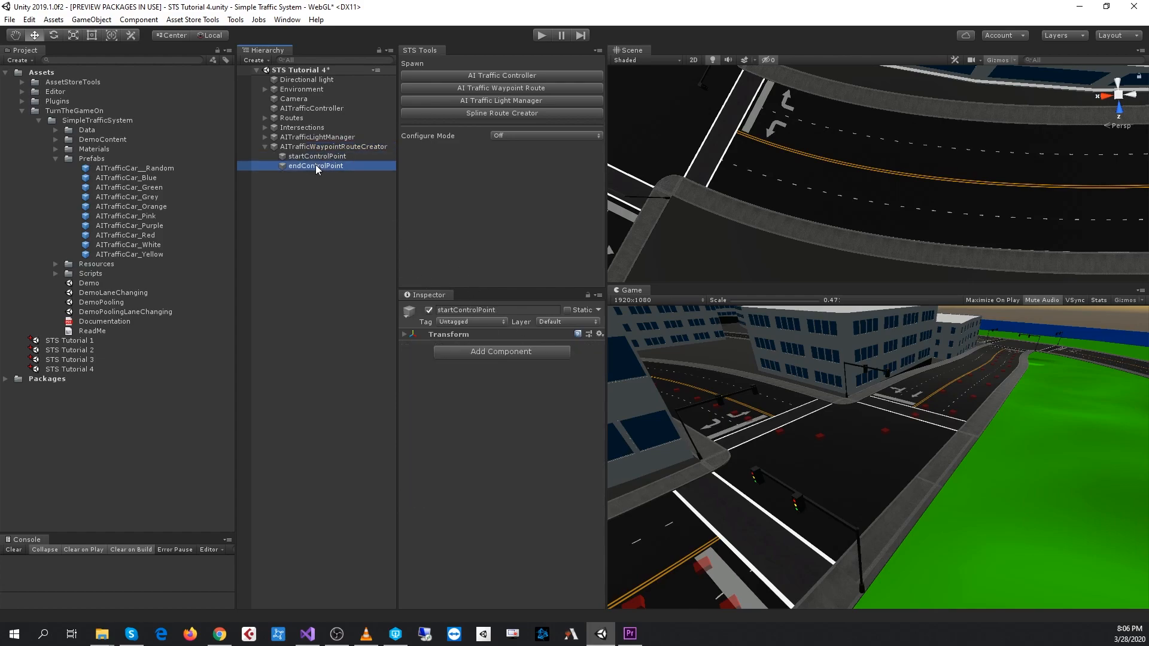
pyautogui.click(334, 146)
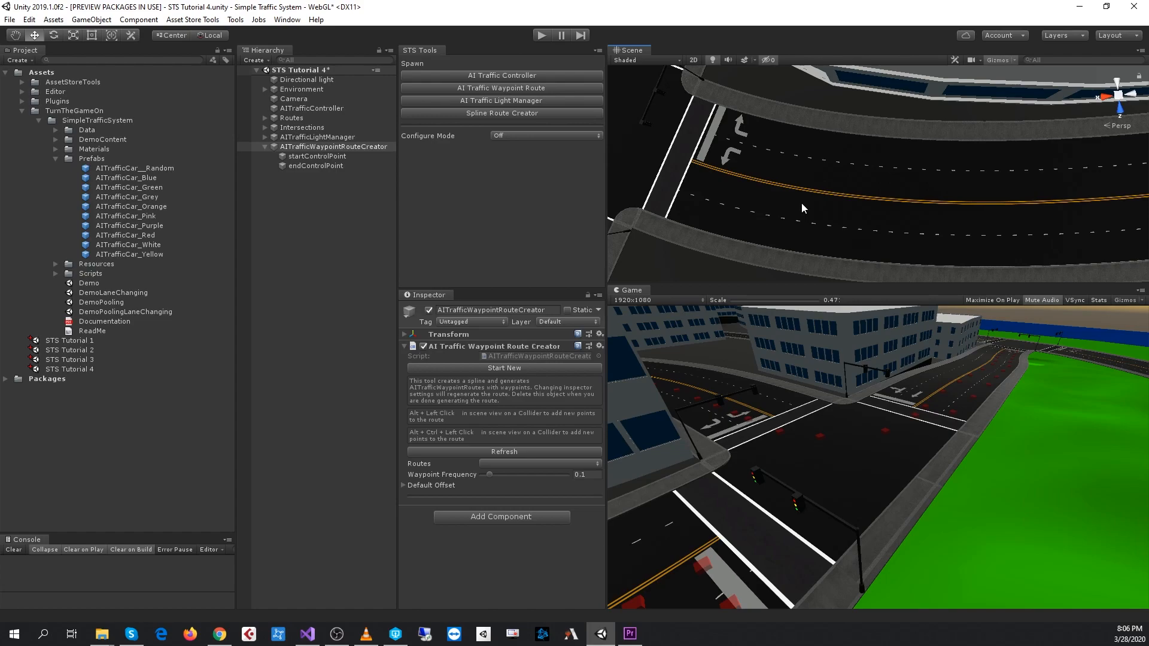
pyautogui.moveTo(694, 164)
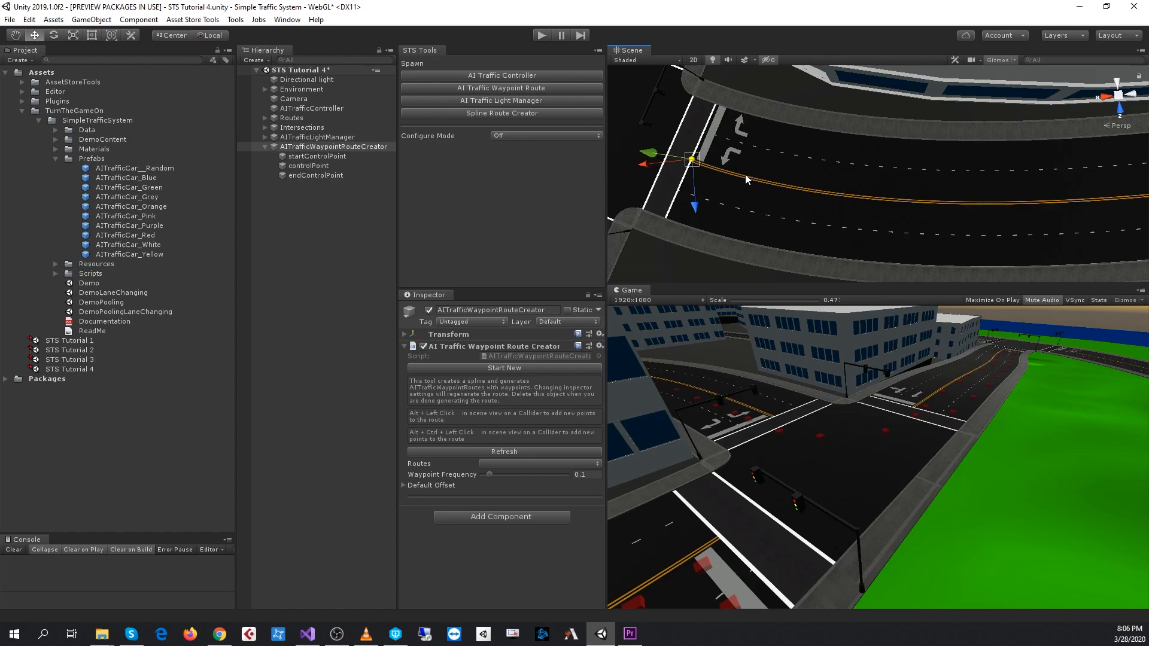
# - Place a control point on the road lane for the new spline route
pyautogui.click(797, 187)
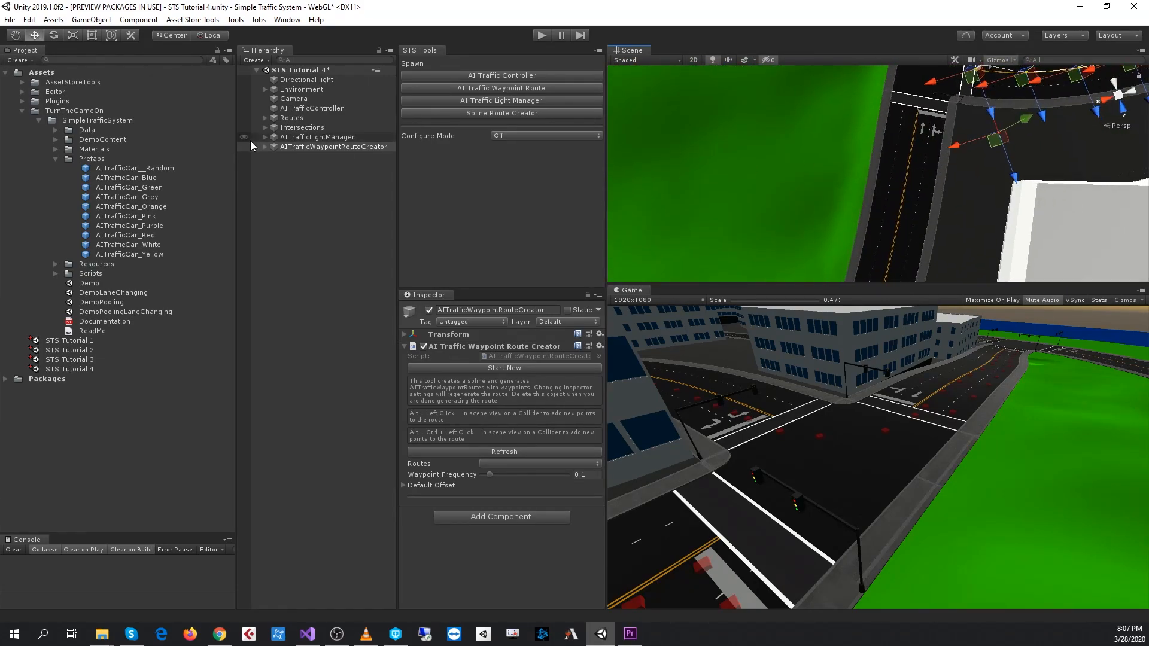
# - Select the route's start and end control points and reshape the curve along the lane
pyautogui.click(265, 146)
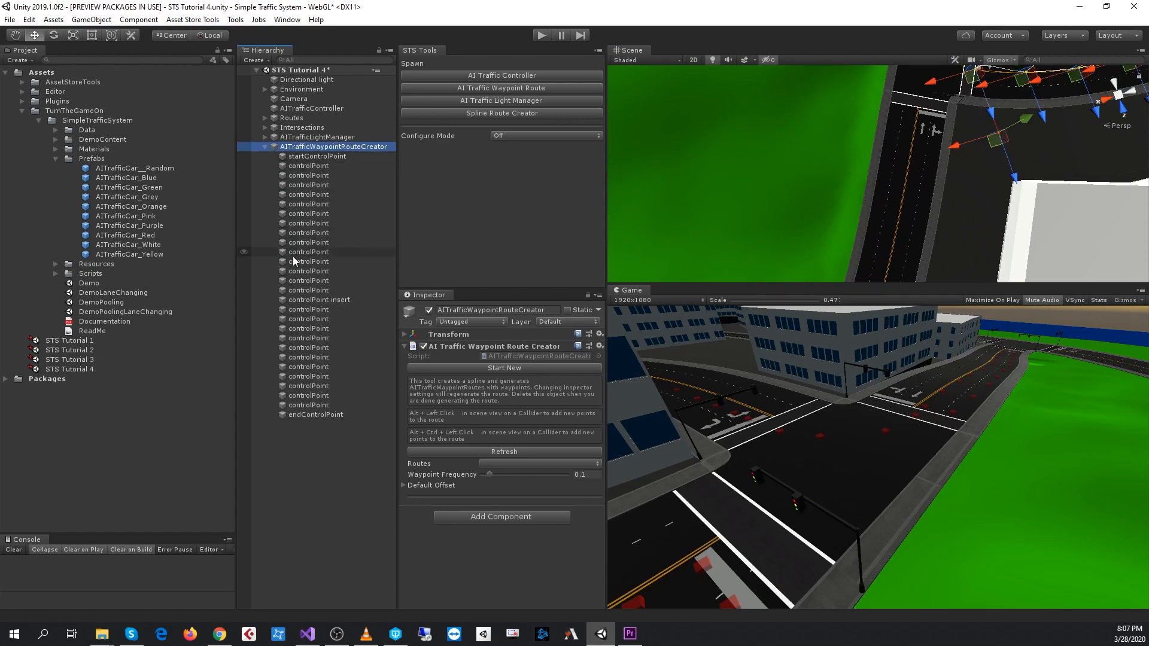
pyautogui.click(316, 155)
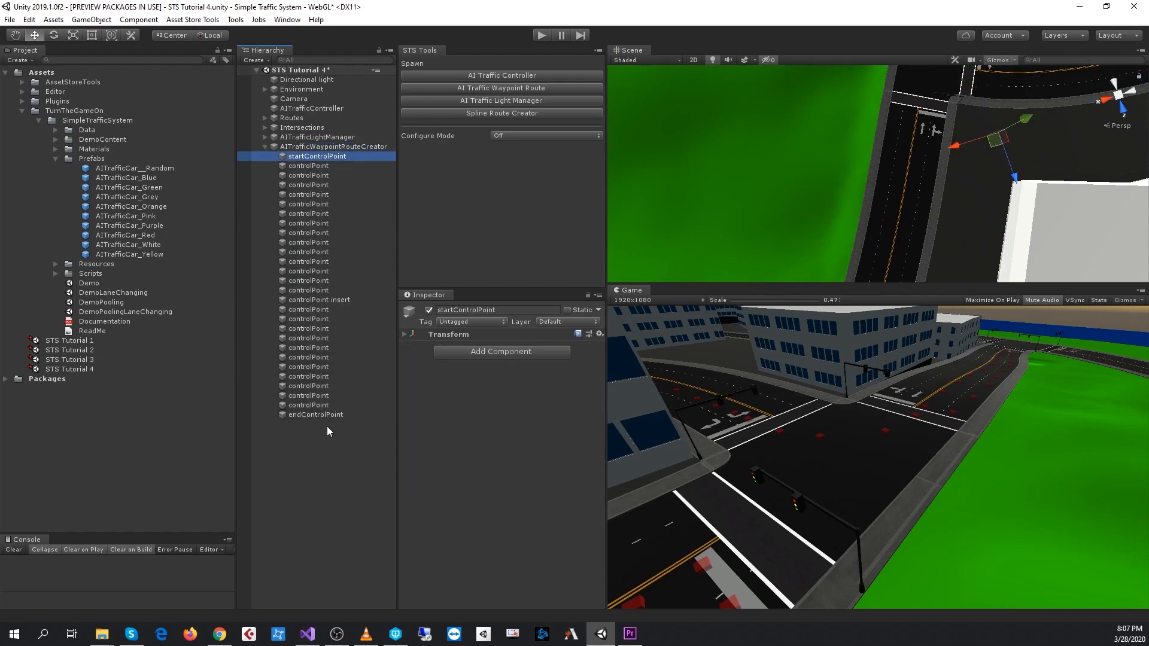
pyautogui.click(315, 415)
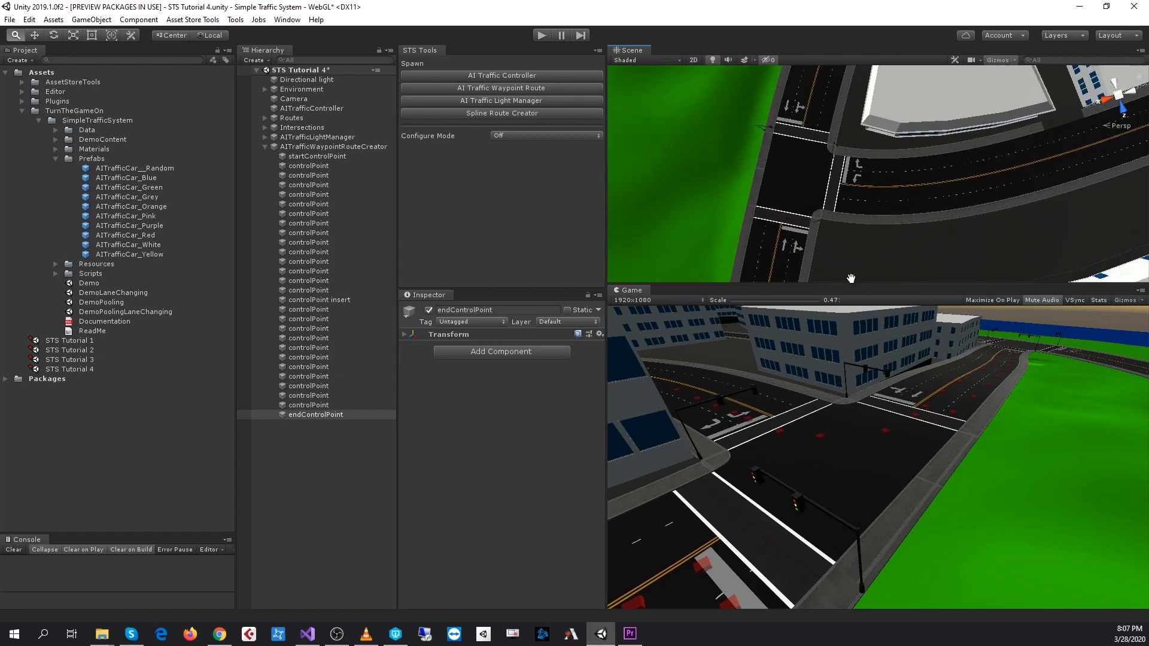
pyautogui.click(333, 146)
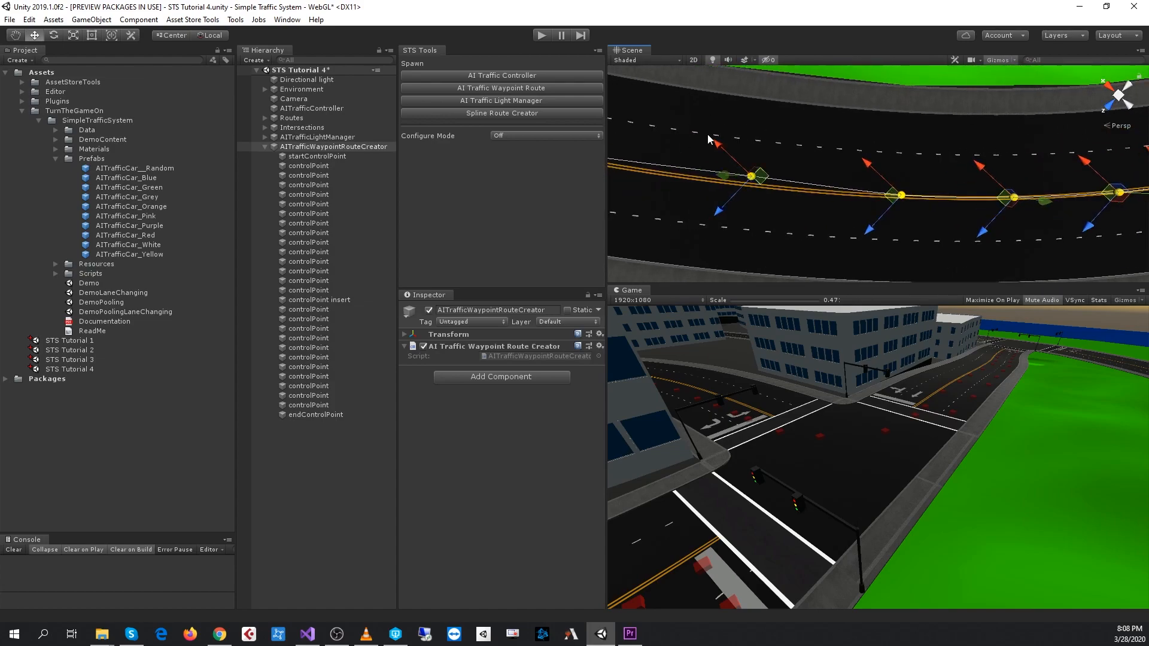
pyautogui.moveTo(707, 139); pyautogui.dragTo(884, 177)
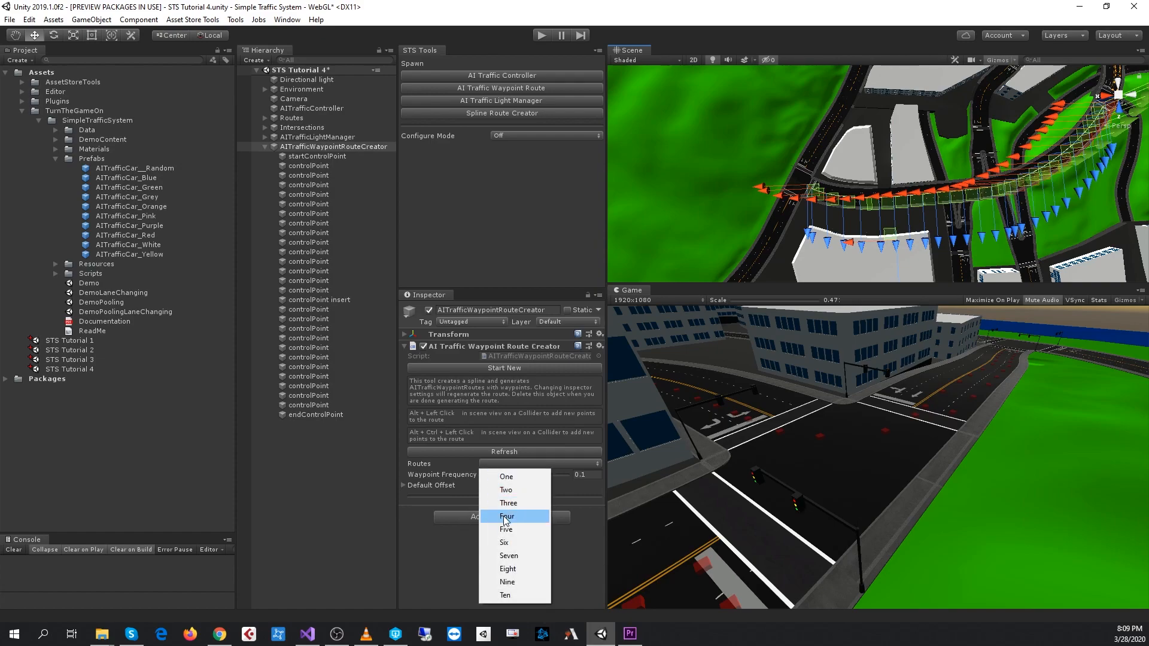
# - Set Routes to Four and refresh so four AITrafficWaypointRoute objects are generated
pyautogui.click(507, 517)
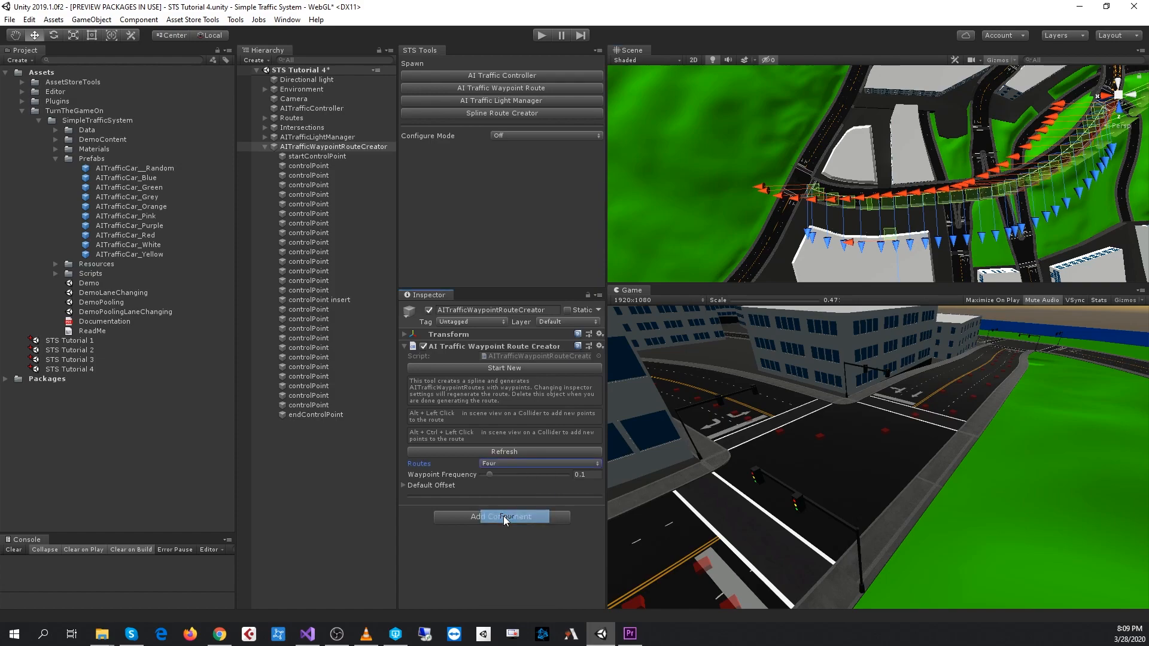
pyautogui.moveTo(428, 491)
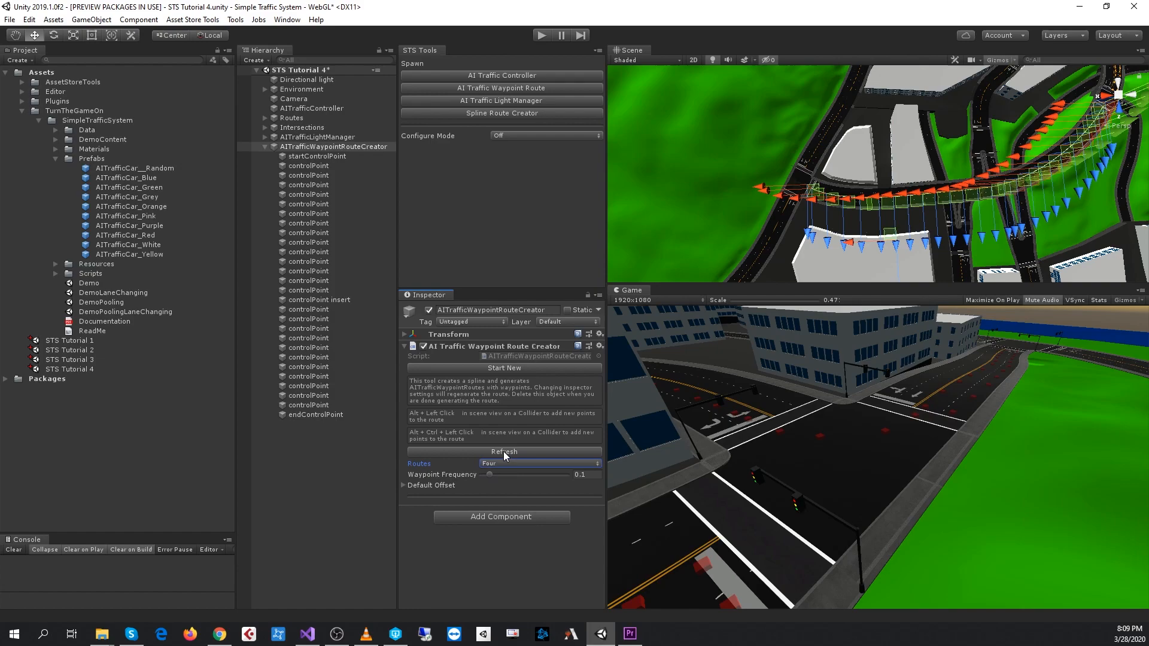
pyautogui.click(502, 452)
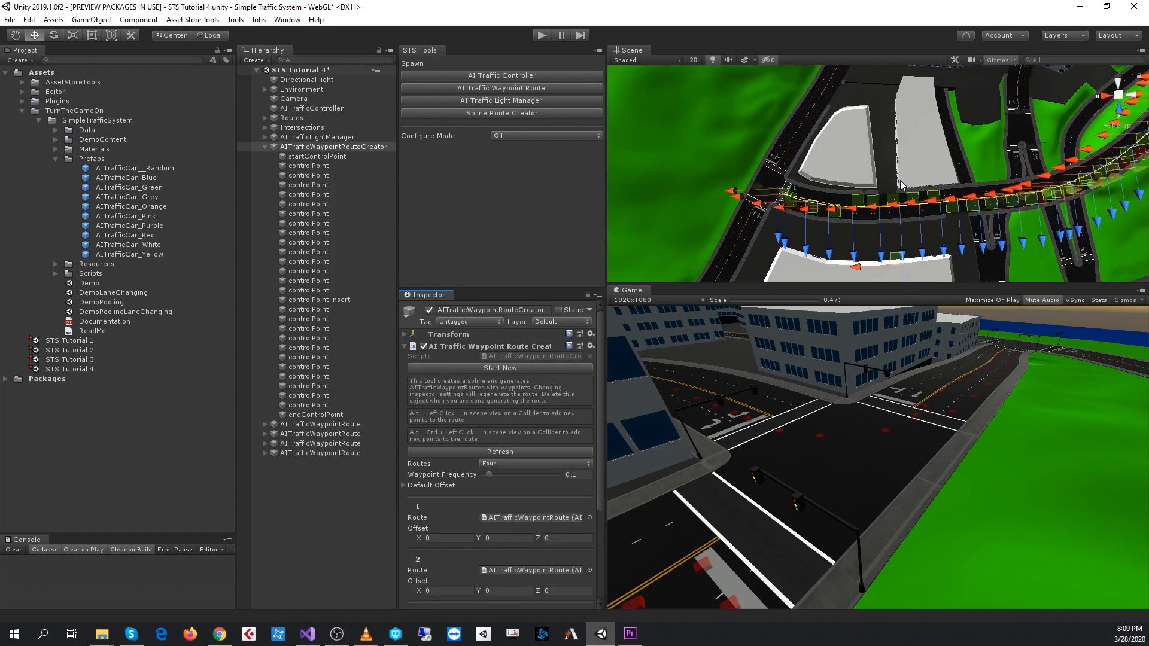
pyautogui.moveTo(902, 184); pyautogui.dragTo(949, 165)
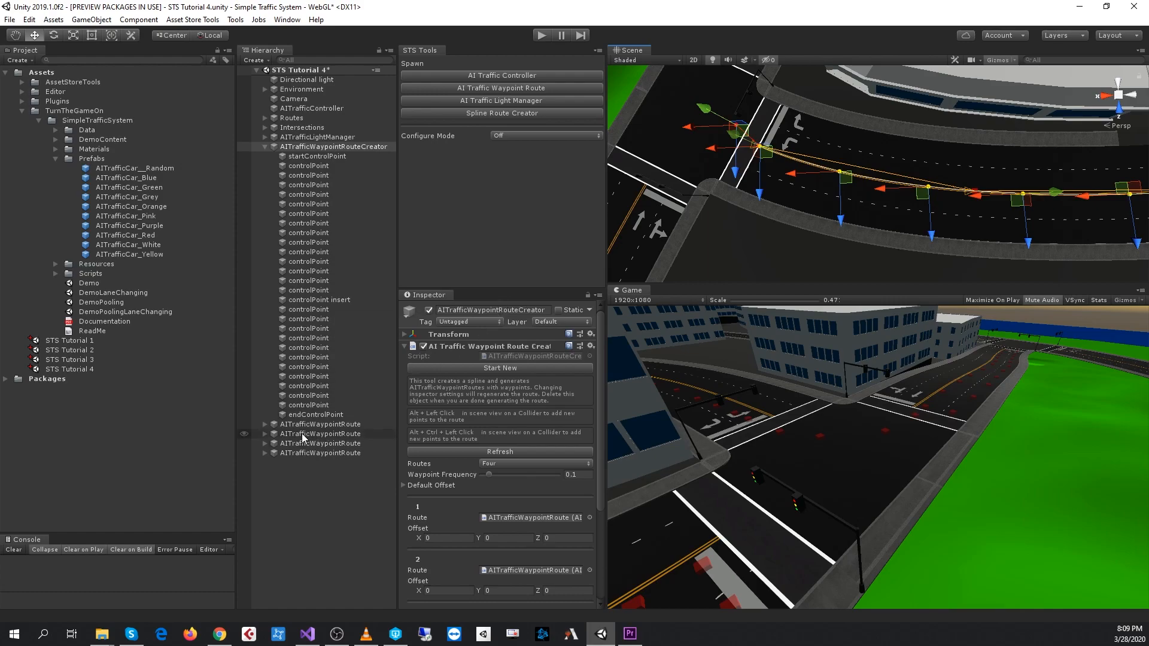
# - Inspect one generated AITrafficWaypointRoute's component, then return to the route creator
pyautogui.click(320, 443)
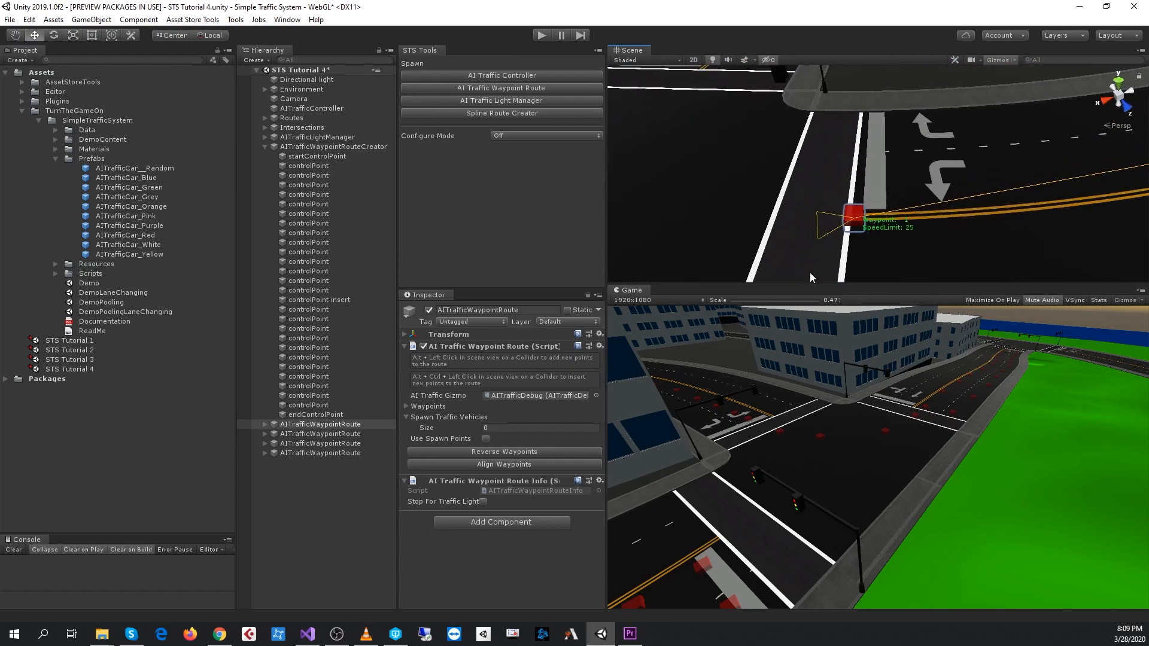
pyautogui.moveTo(456, 387)
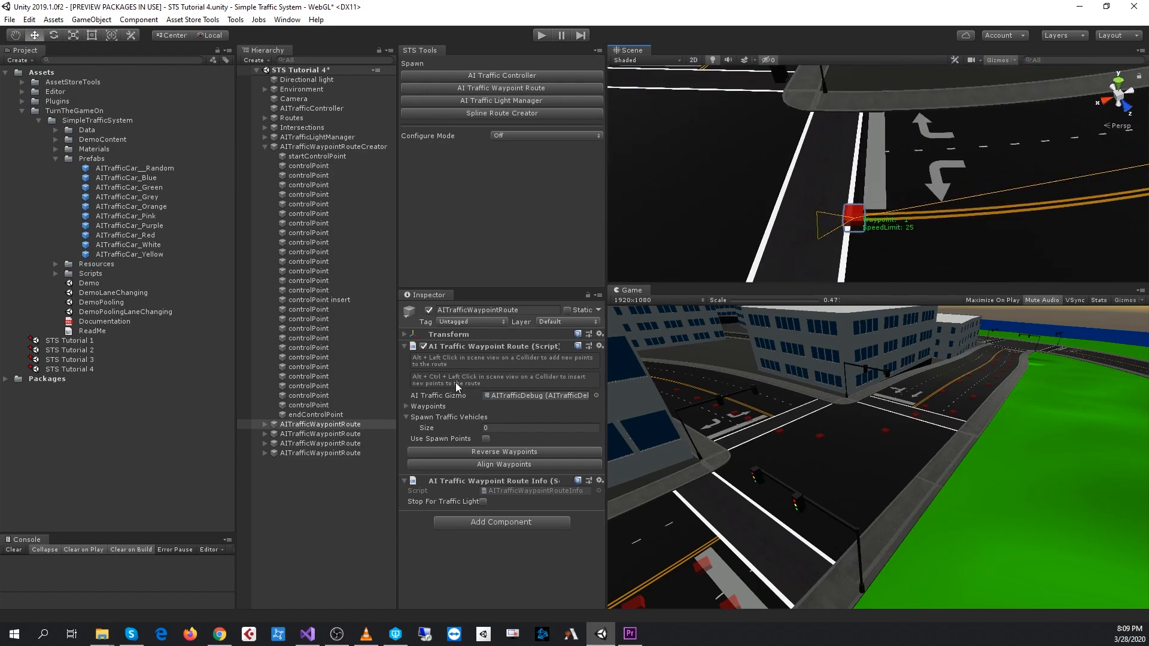
pyautogui.click(334, 146)
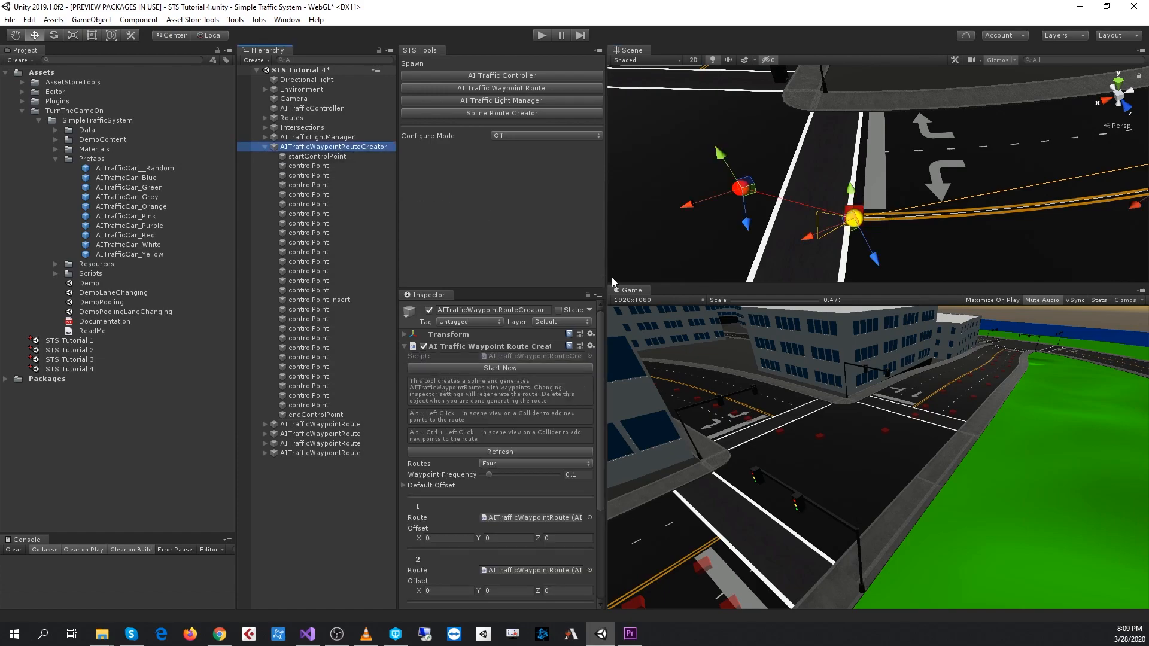
# - Give Routes 1–4 Offset X values 3, 8, -3 and -8 and refresh into separate lanes
pyautogui.scroll(-3)
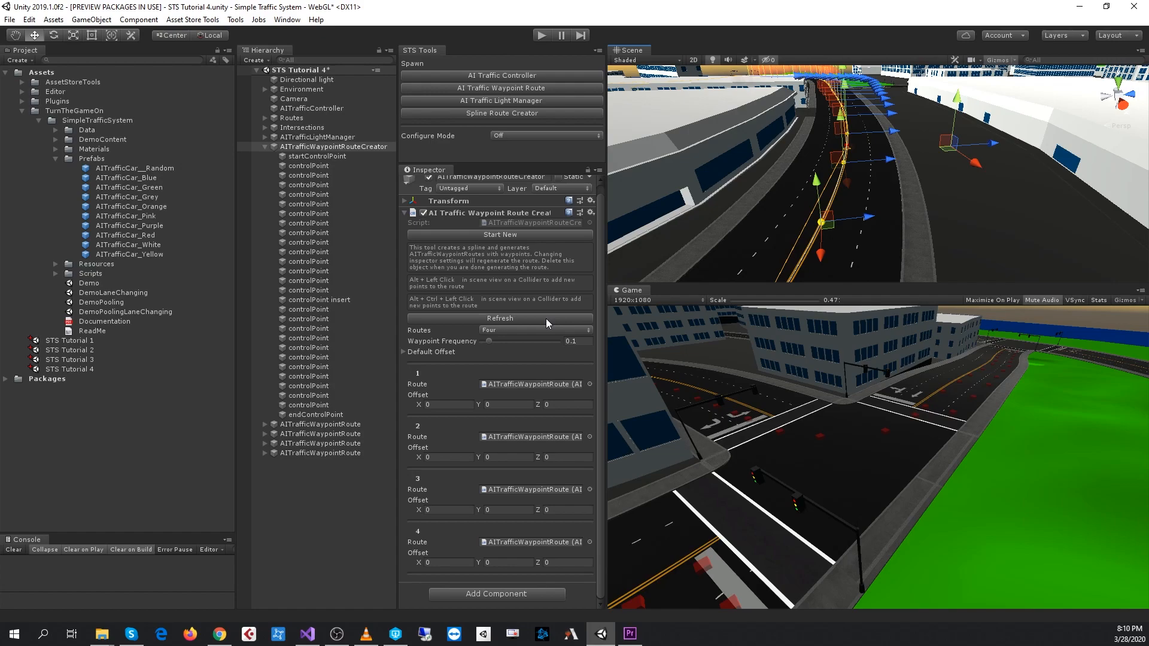
pyautogui.click(439, 405)
pyautogui.write('3')
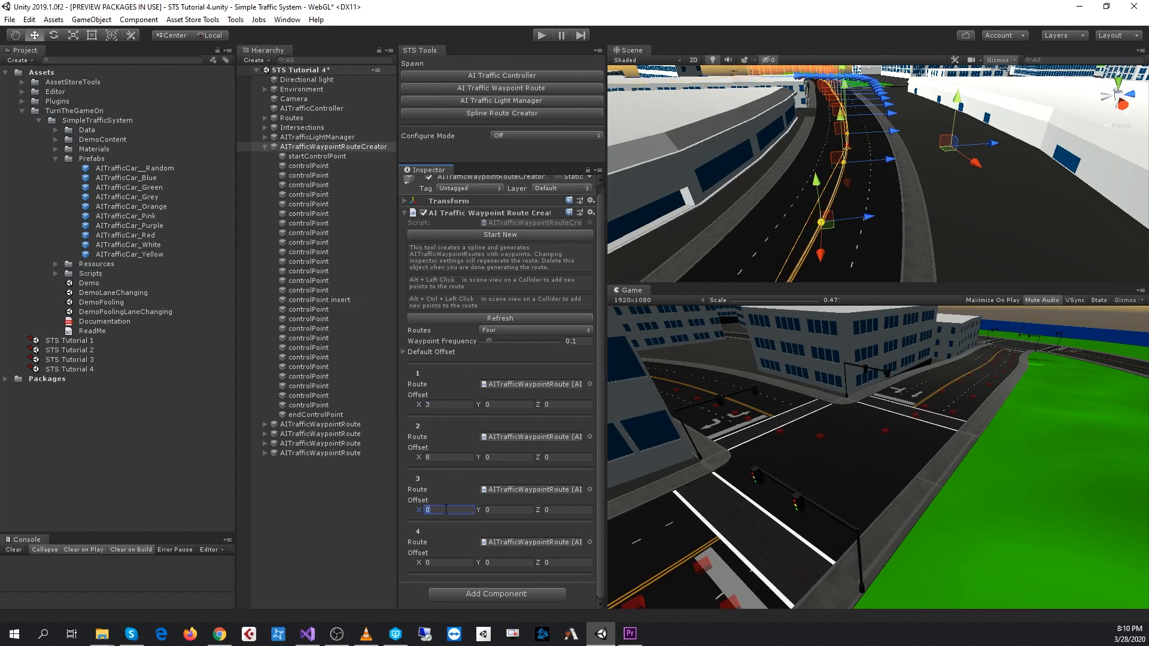
pyautogui.write('-3')
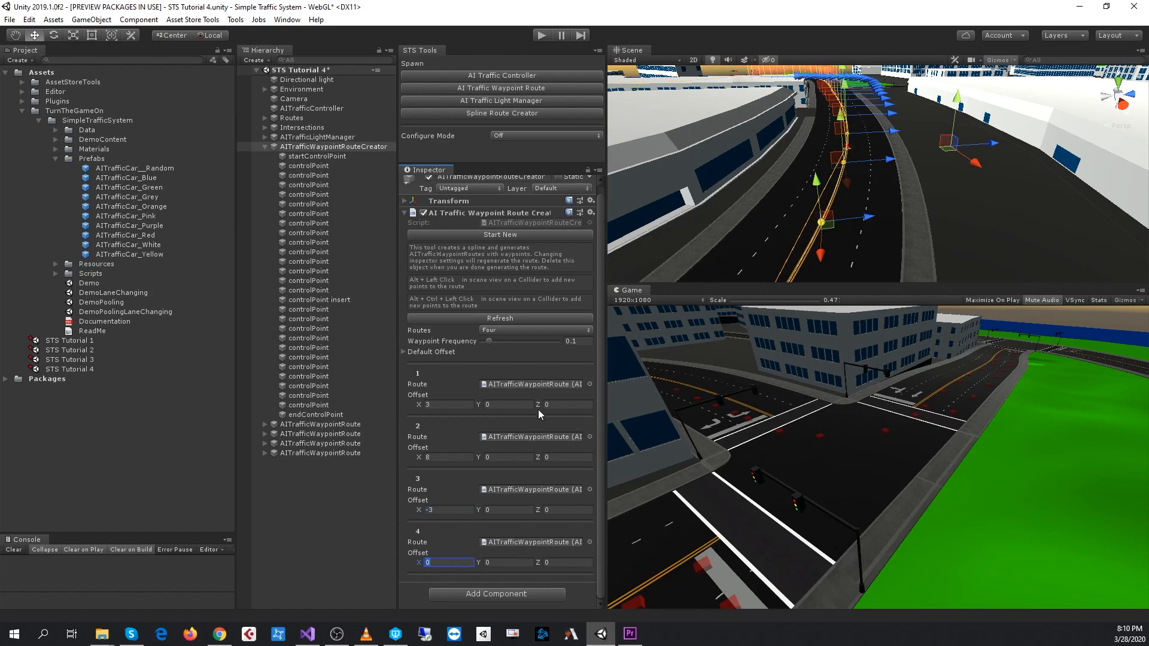
pyautogui.write('-8')
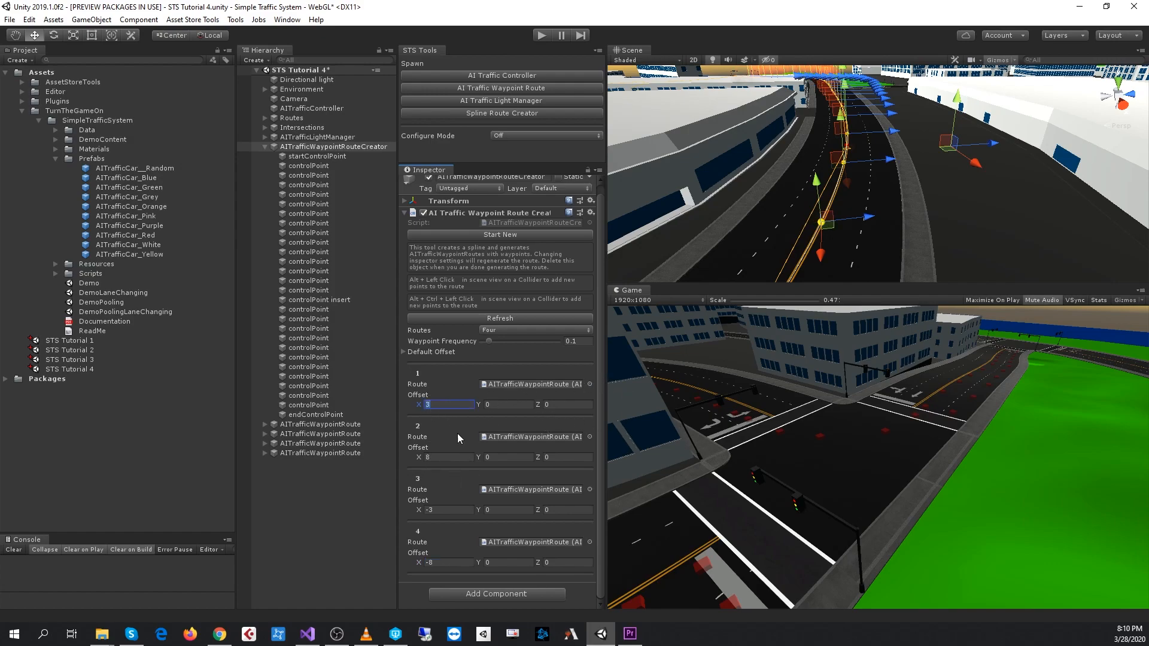
pyautogui.click(439, 457)
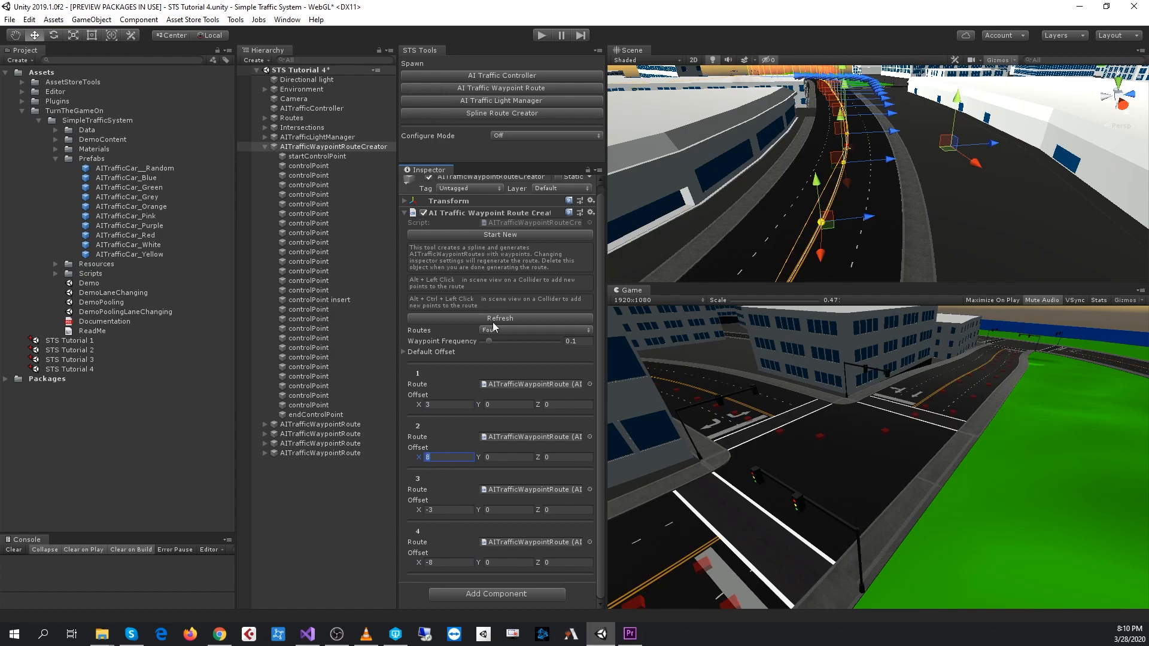
pyautogui.click(446, 510)
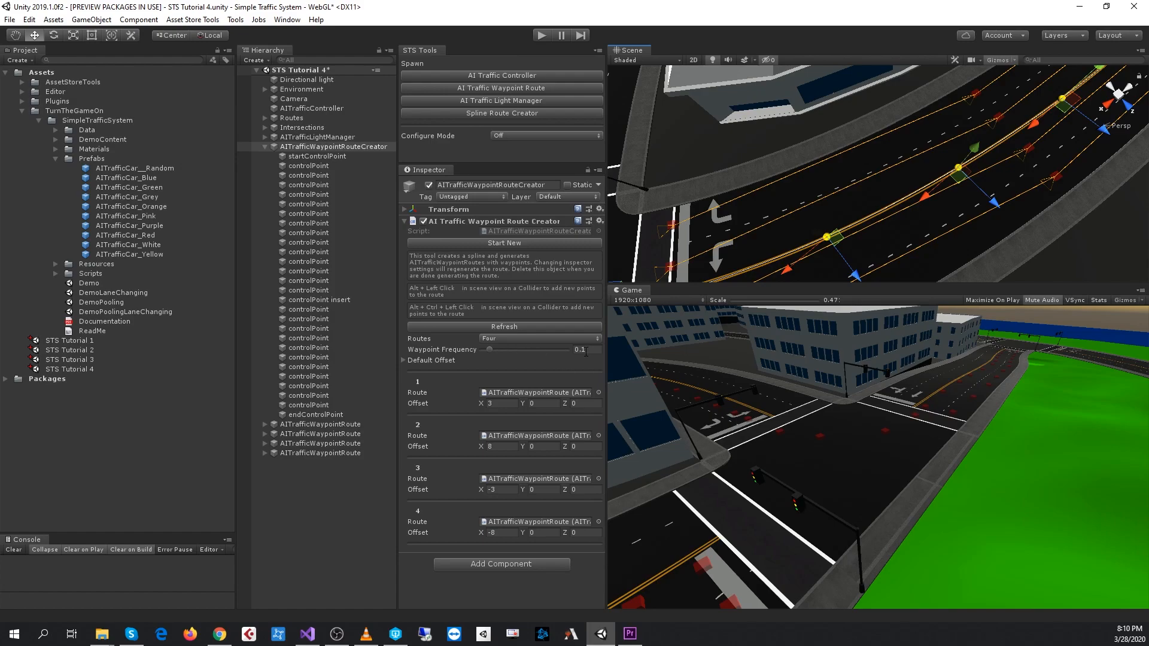
# - Change Waypoint Frequency from 0.1 to 0.02 and regenerate the routes
pyautogui.click(585, 350)
pyautogui.write('0.02')
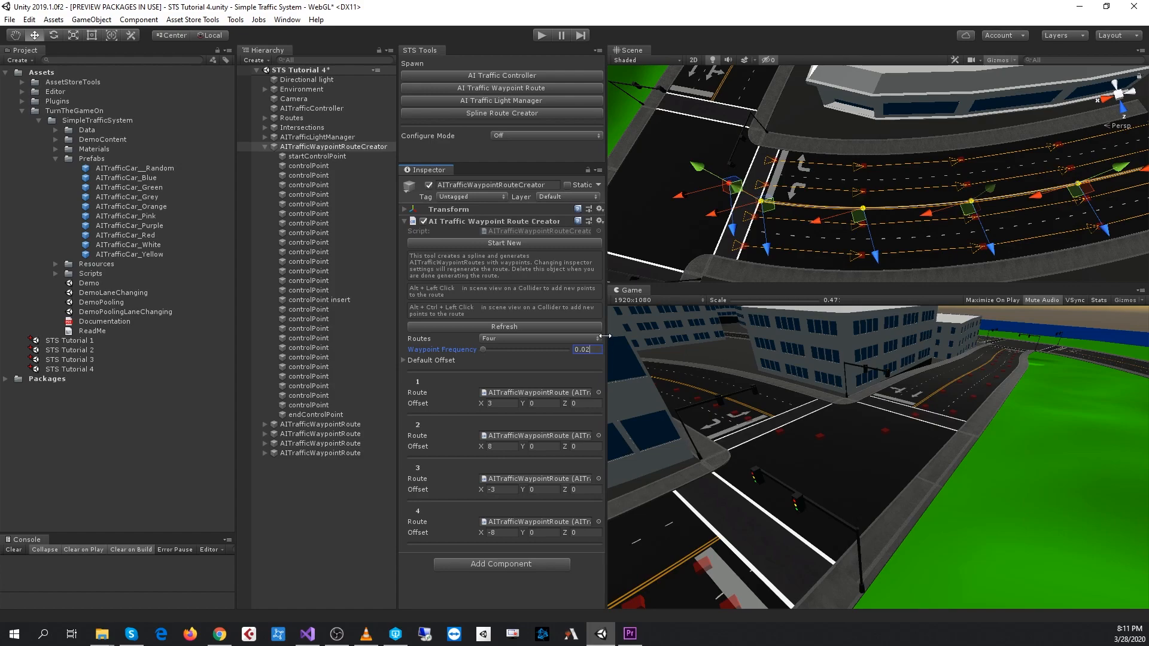
pyautogui.click(504, 326)
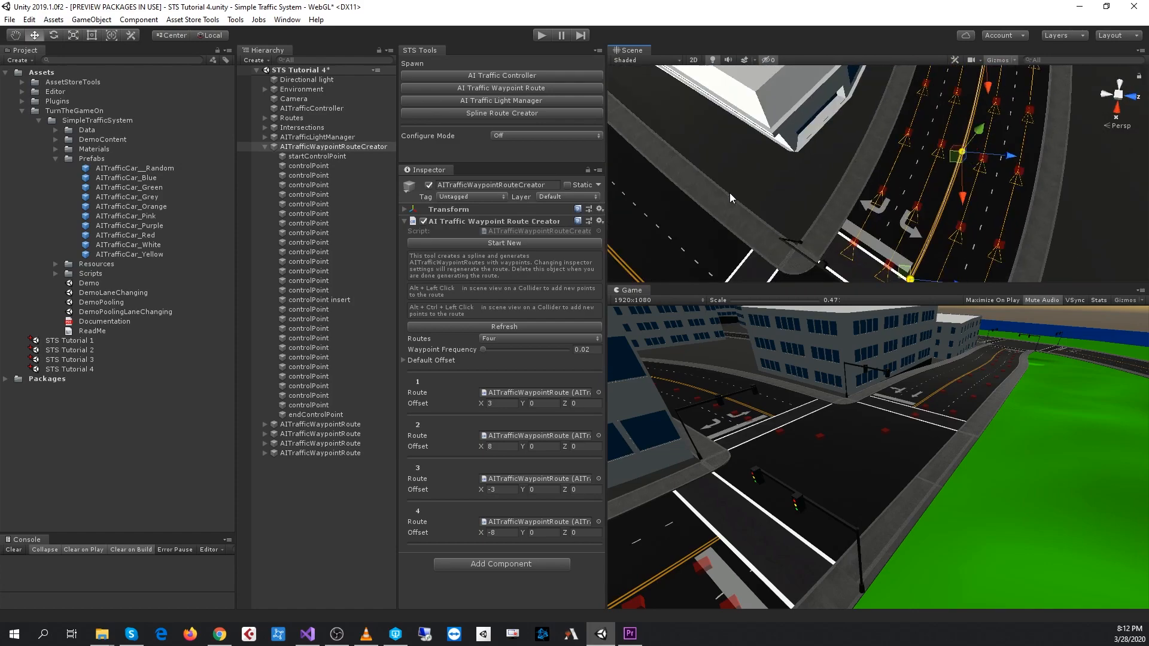
# - Delete the AITrafficWaypointRouteCreator, then reverse the waypoints of one remaining route
pyautogui.click(316, 155)
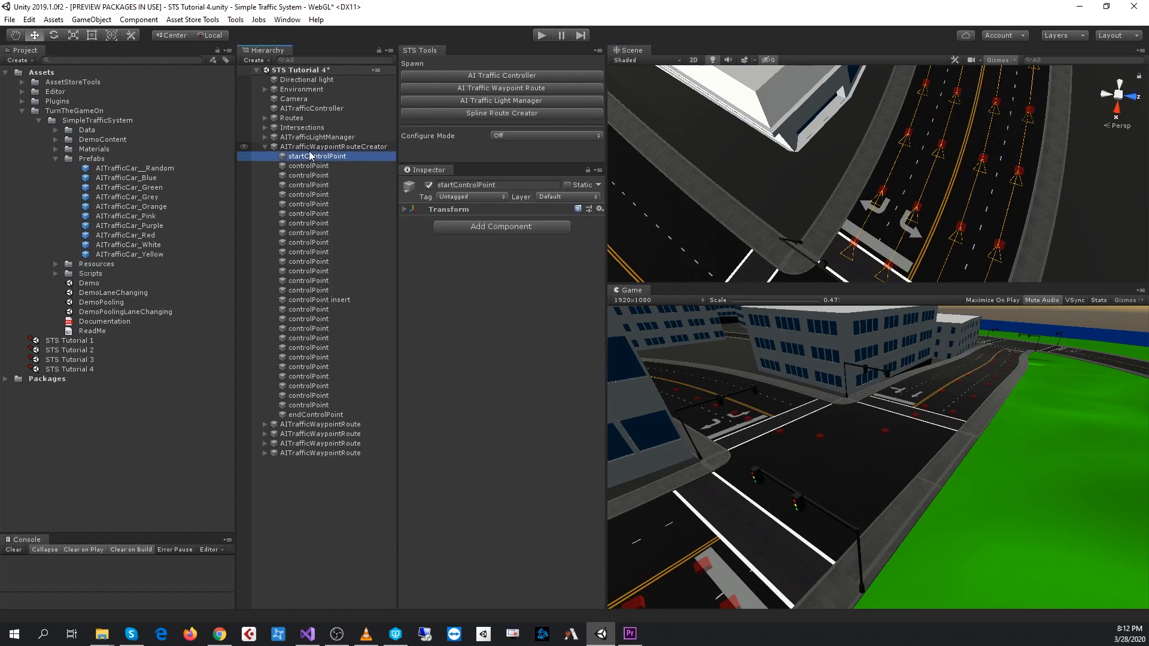
pyautogui.click(334, 146)
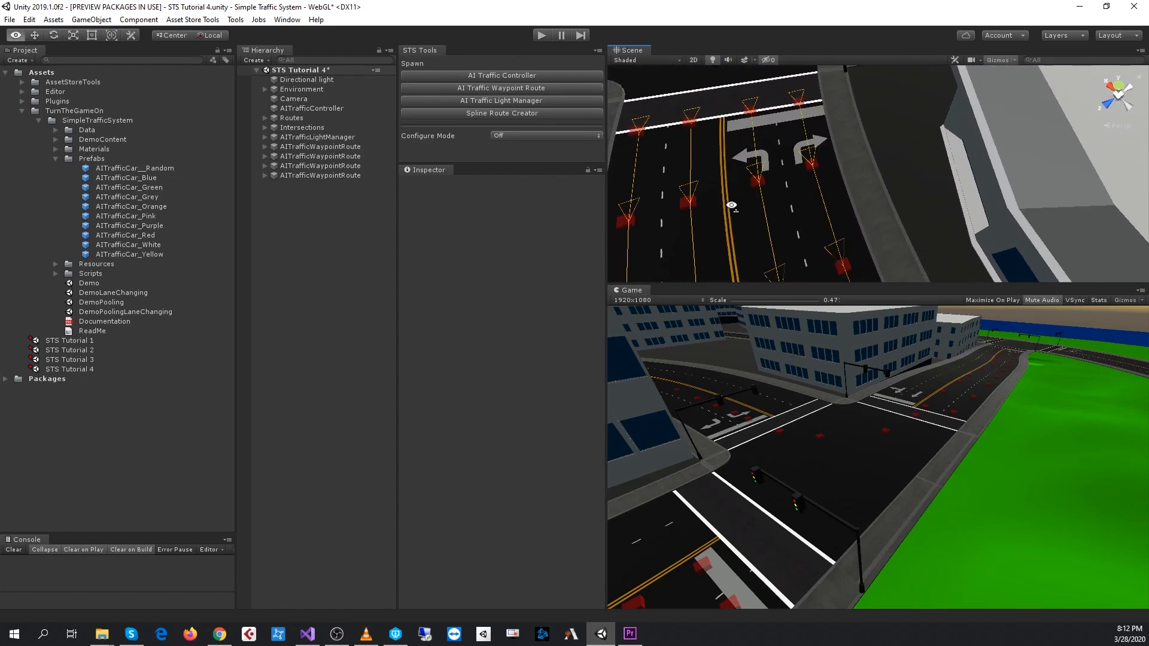
pyautogui.click(319, 175)
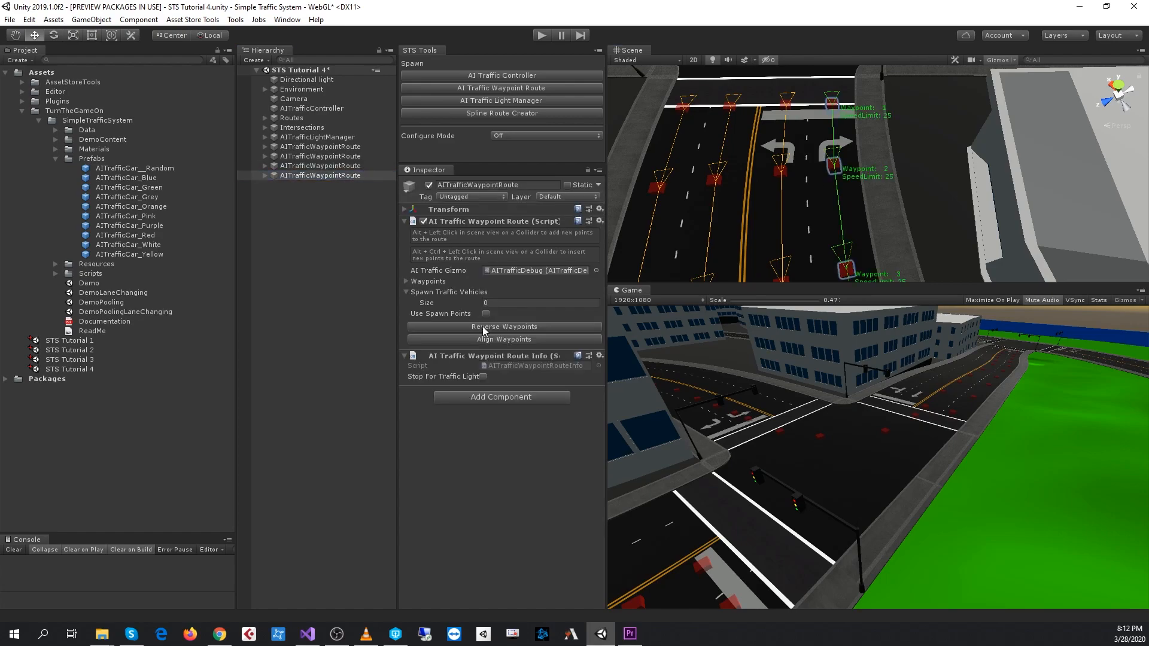
pyautogui.click(321, 165)
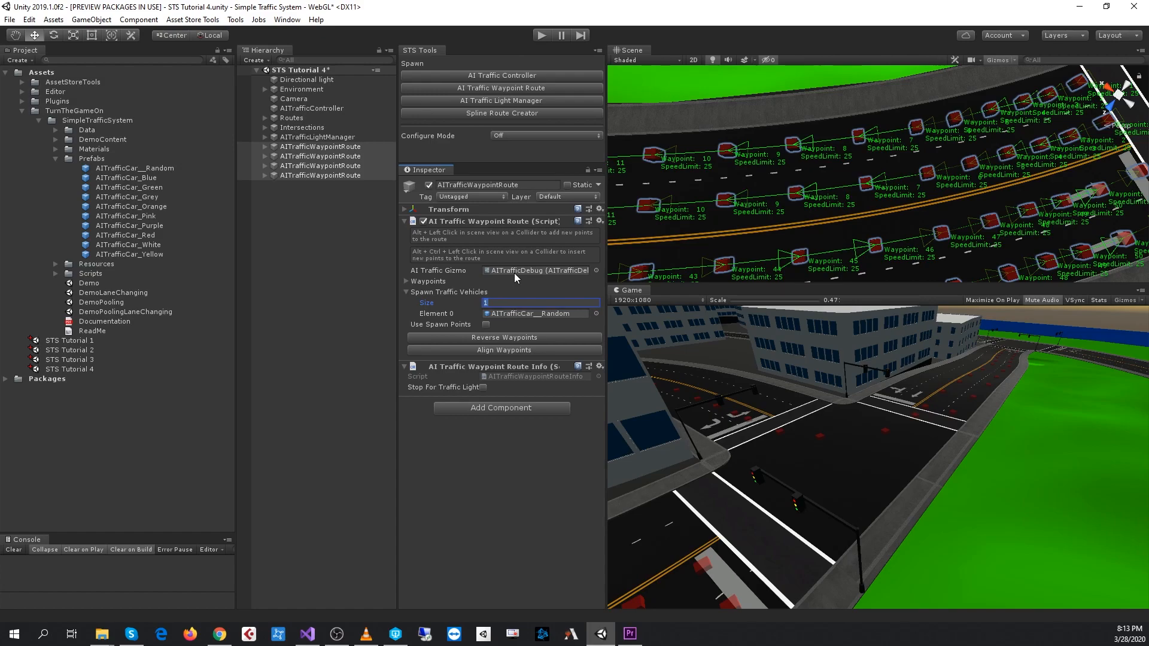
# - Set Spawn Traffic Vehicles Size to 10 AITrafficCar__Random for all four routes
pyautogui.write('10')
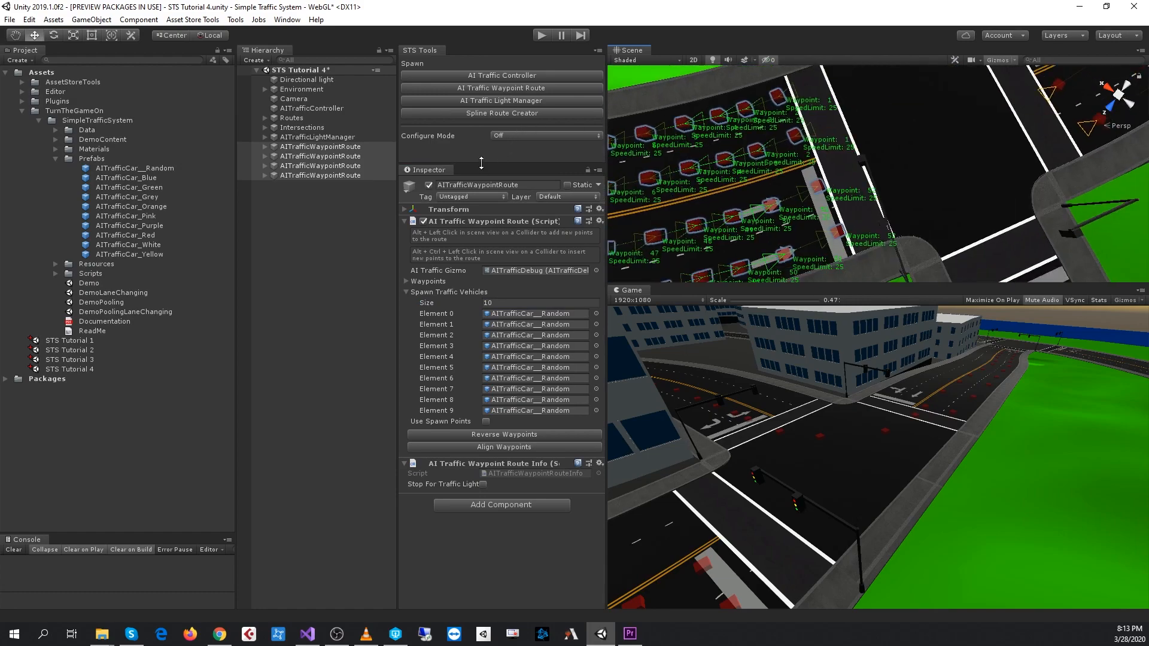
pyautogui.click(546, 135)
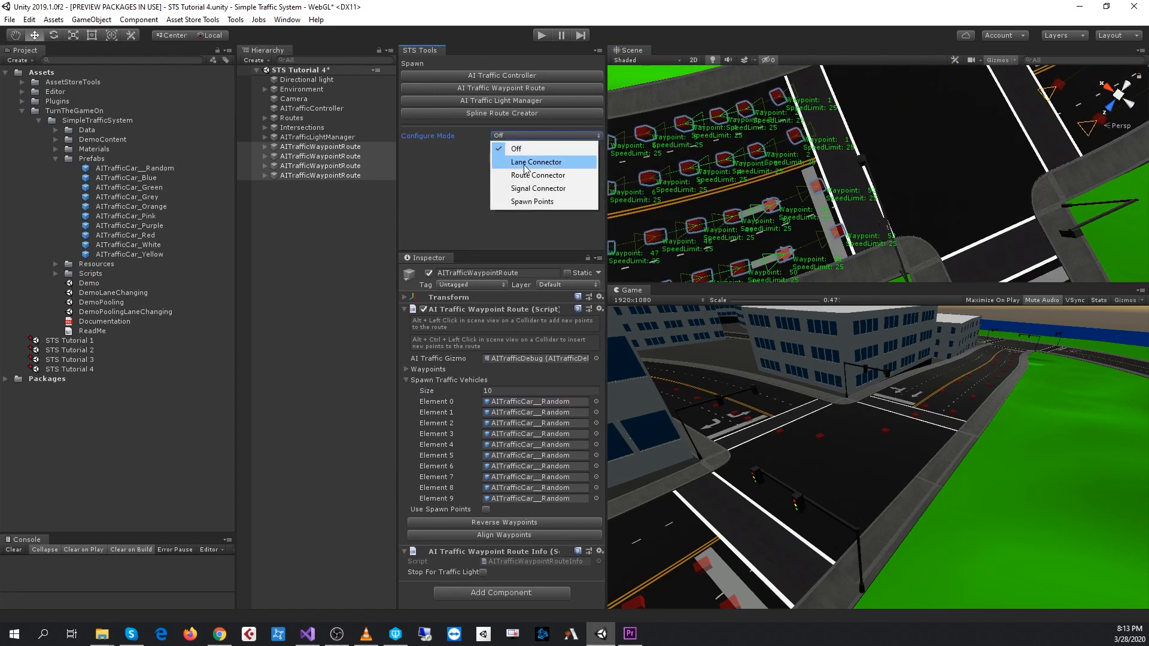
# - Switch to Route Connector mode and connect waypoint 52 of one route to waypoint 1 of another
pyautogui.click(538, 175)
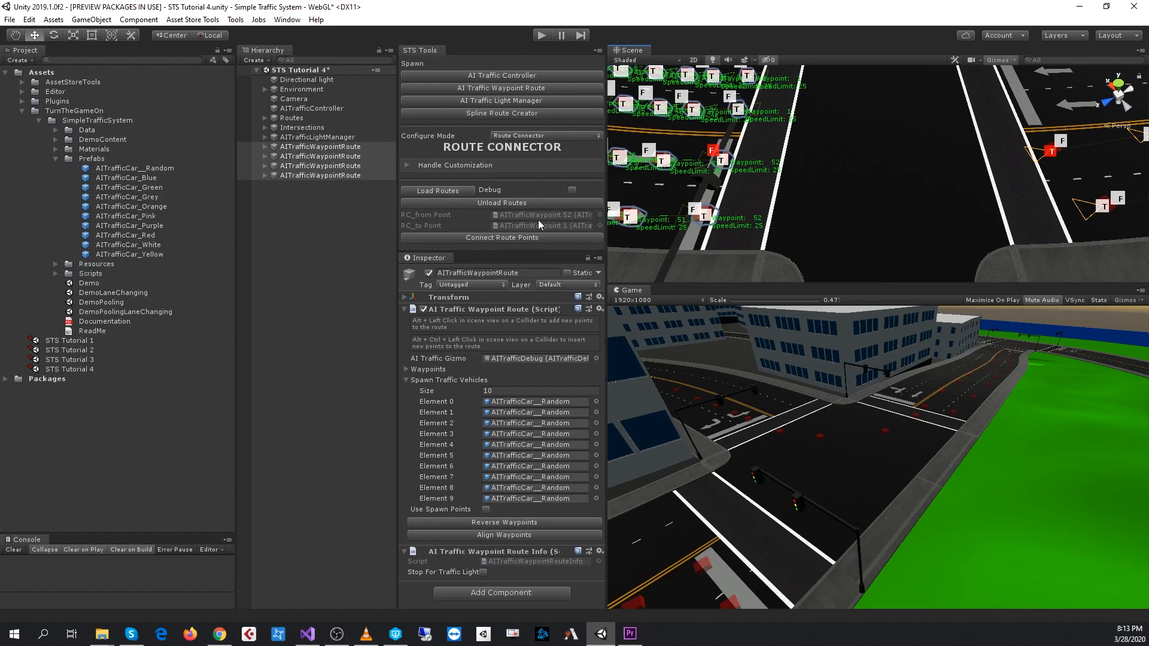
pyautogui.click(501, 237)
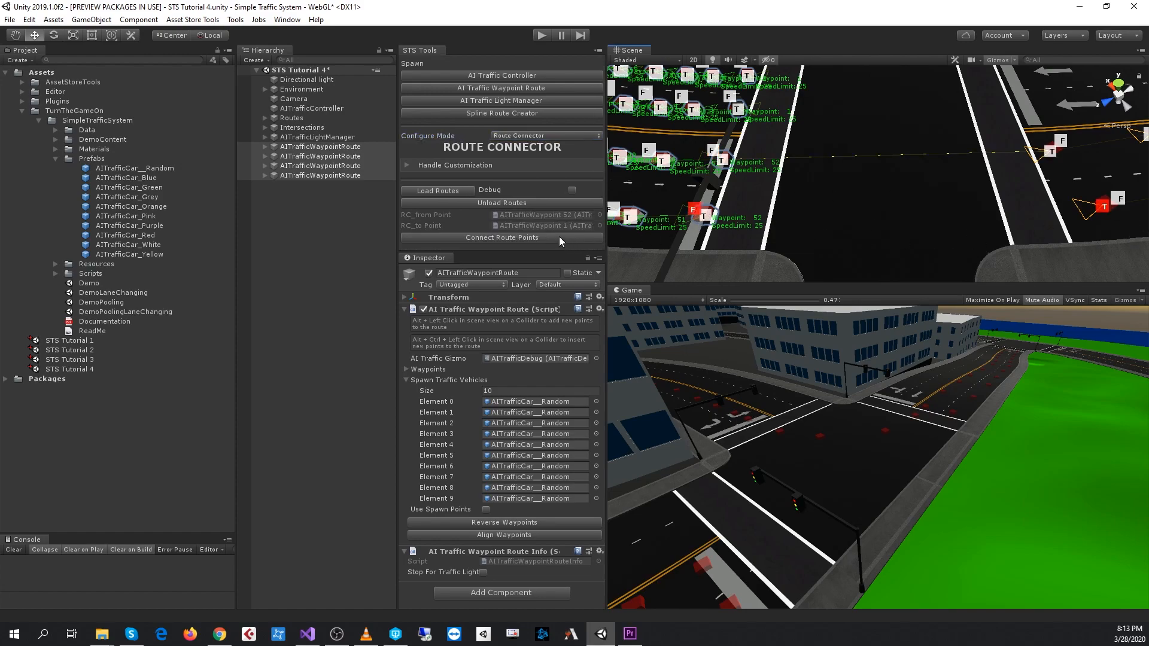
pyautogui.click(502, 237)
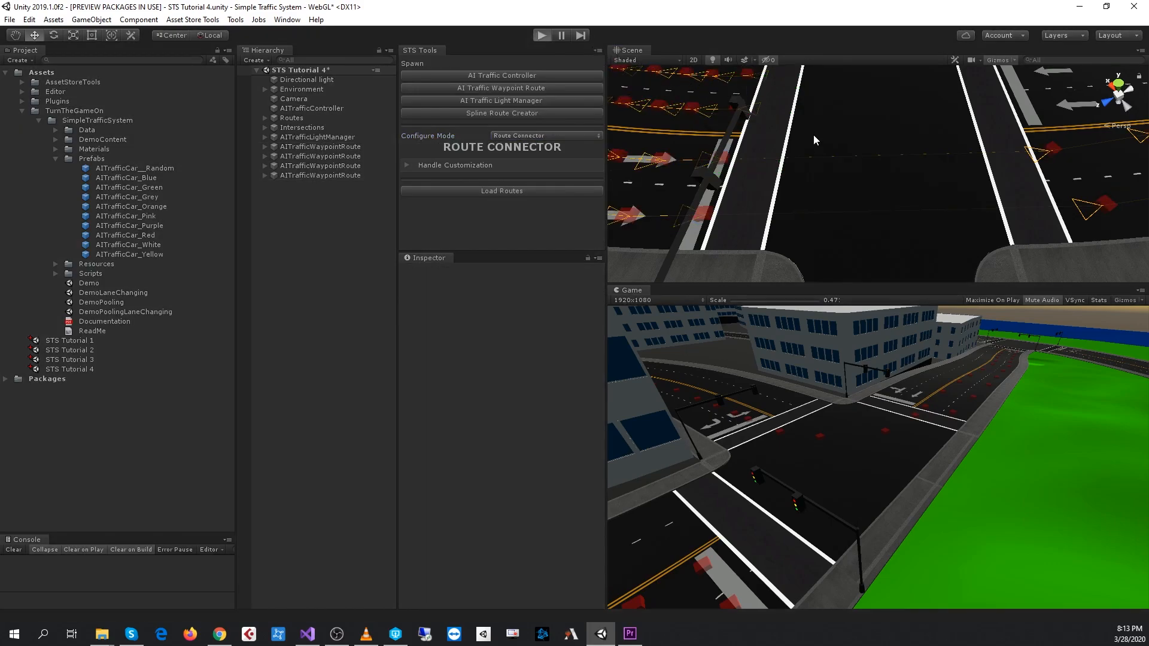
# - Enter play mode so AITrafficCar clones spawn and drive the four connected routes
pyautogui.click(541, 35)
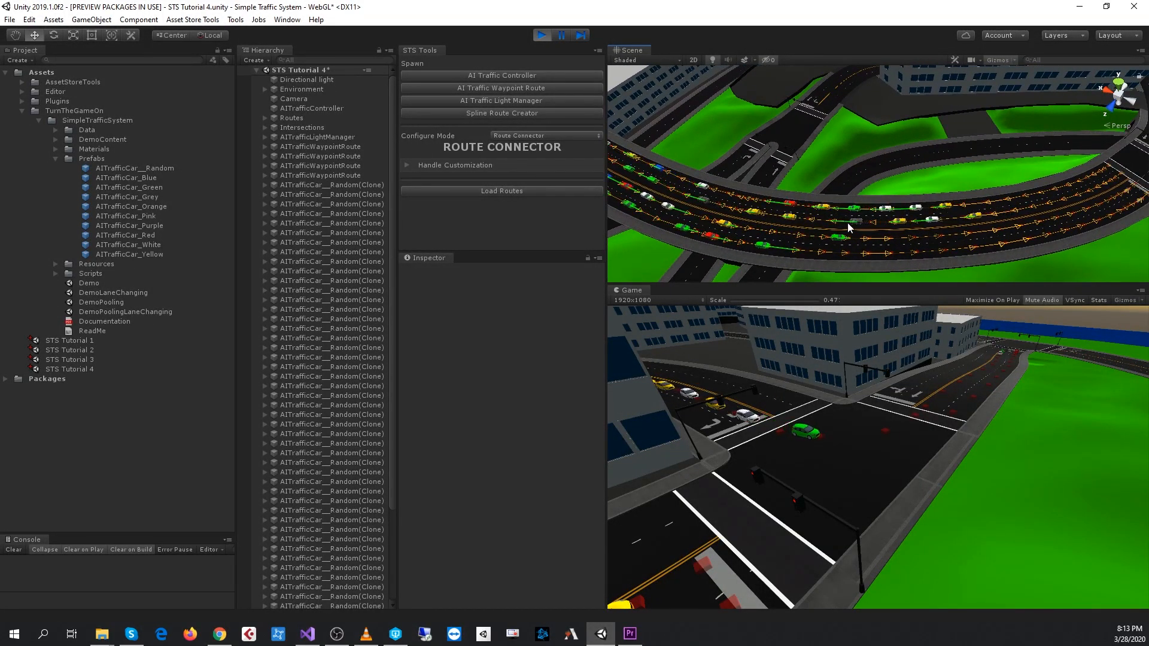
pyautogui.moveTo(880, 262)
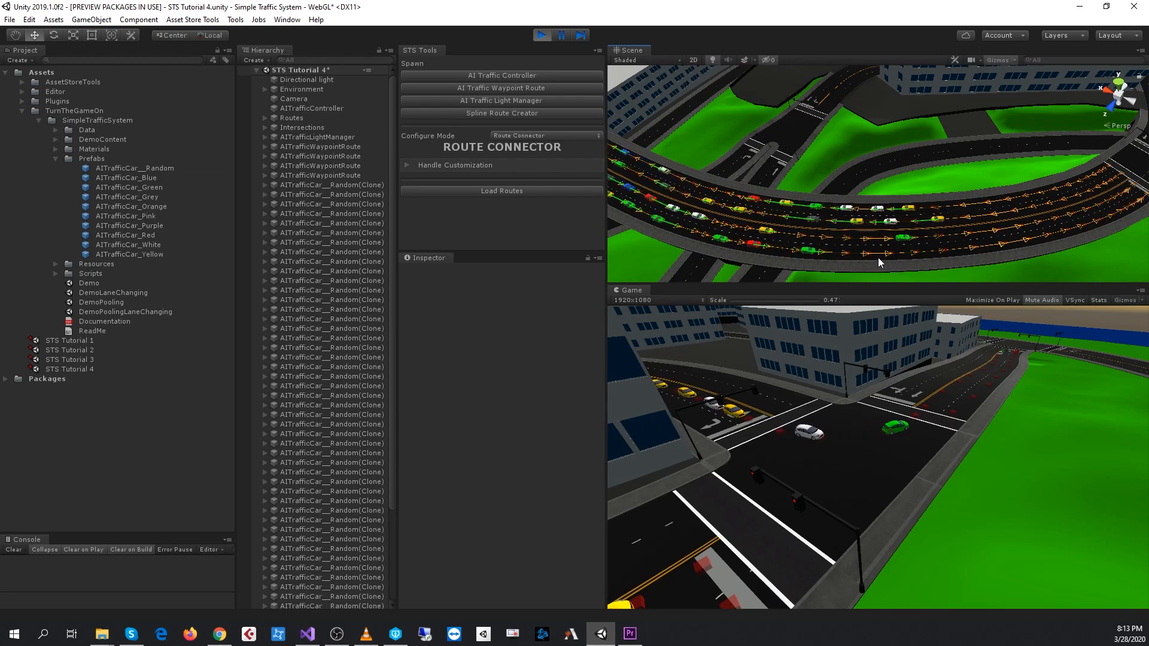